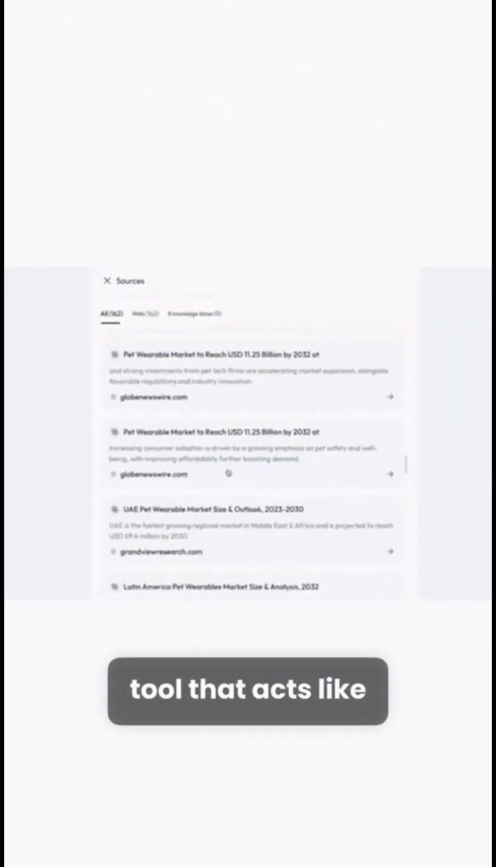
Generate an Apple case study slide deck using the Slides agent prompt.
left_click(106, 280)
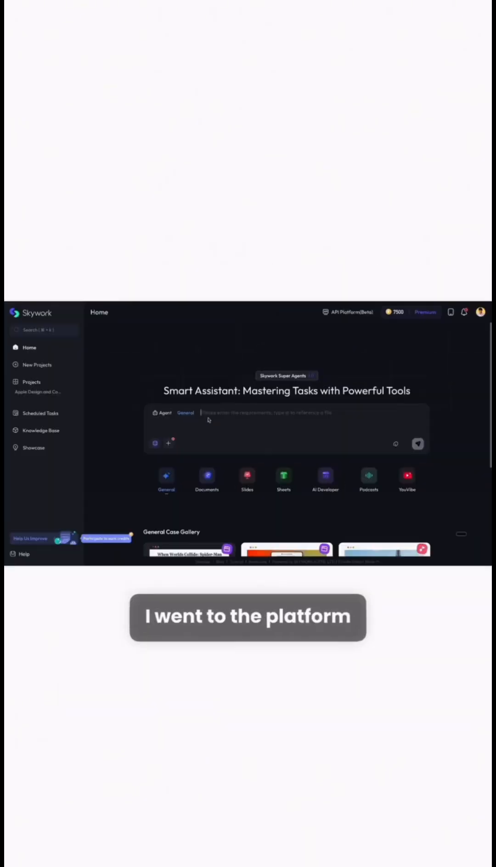
left_click(248, 479)
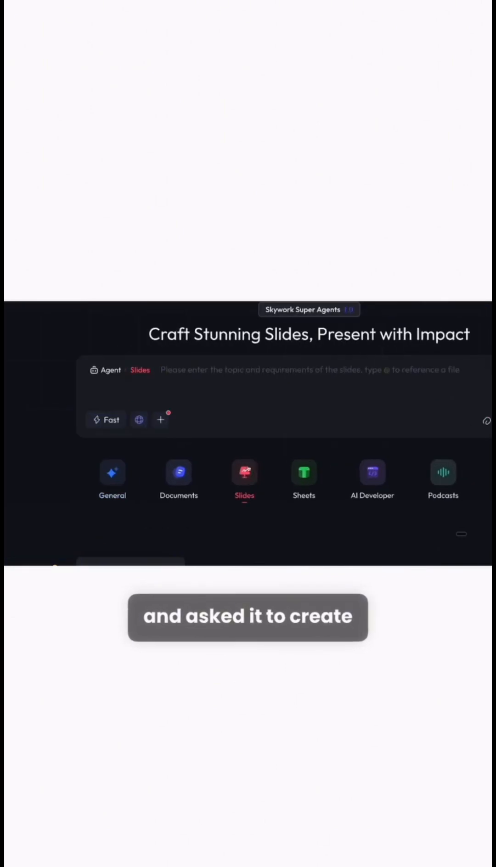
type("create a de")
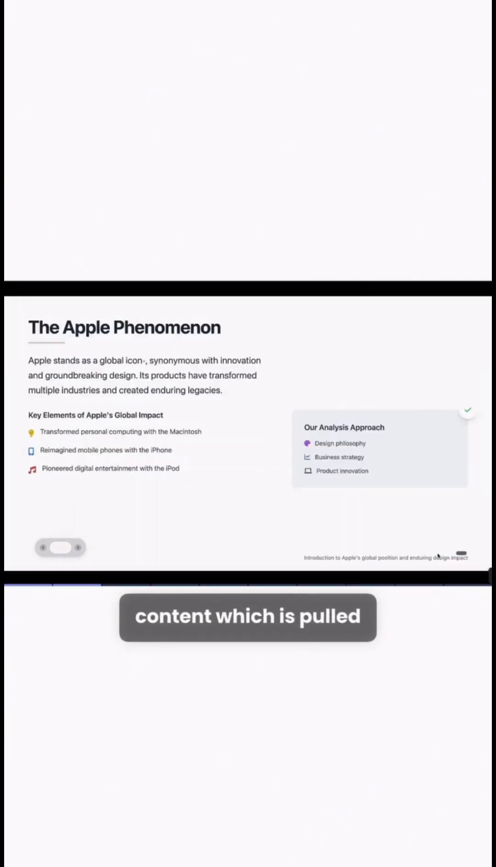
Generate an Apple-style product website with AI Developer and review it down to the footer.
left_click(77, 547)
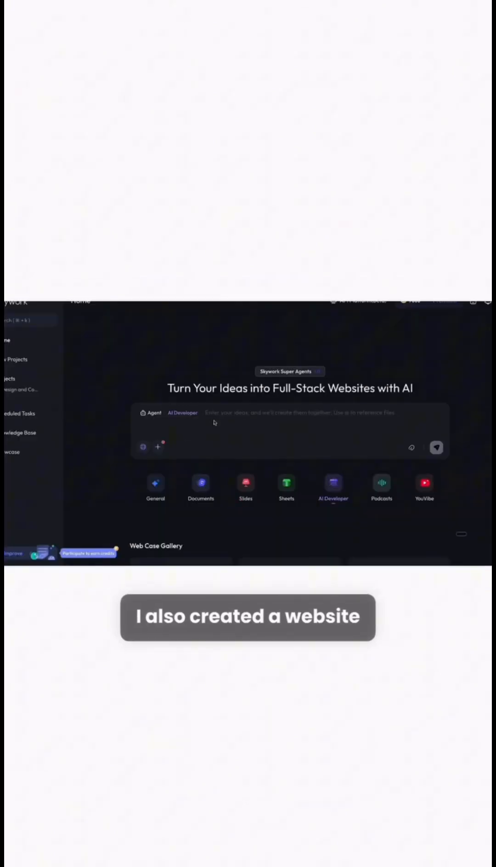
type("create website for apple compr")
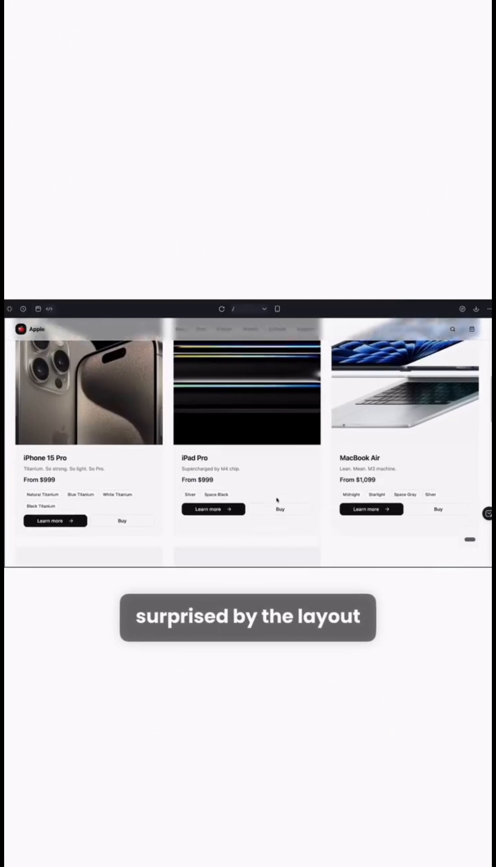
scroll("down", 3)
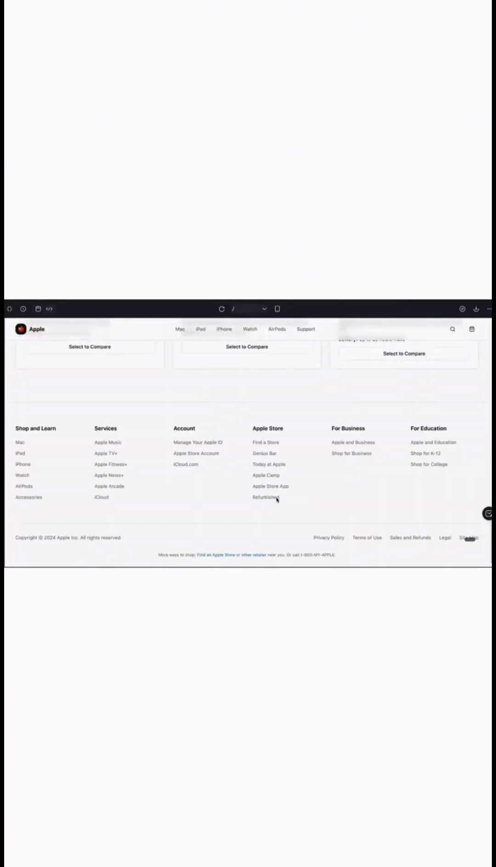